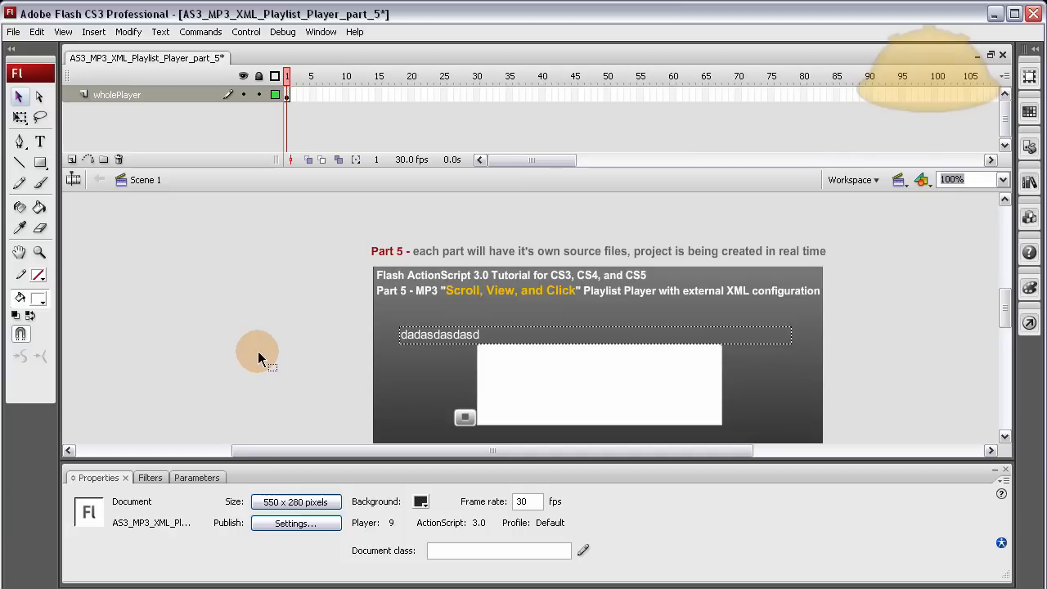
mouse_move(297, 355)
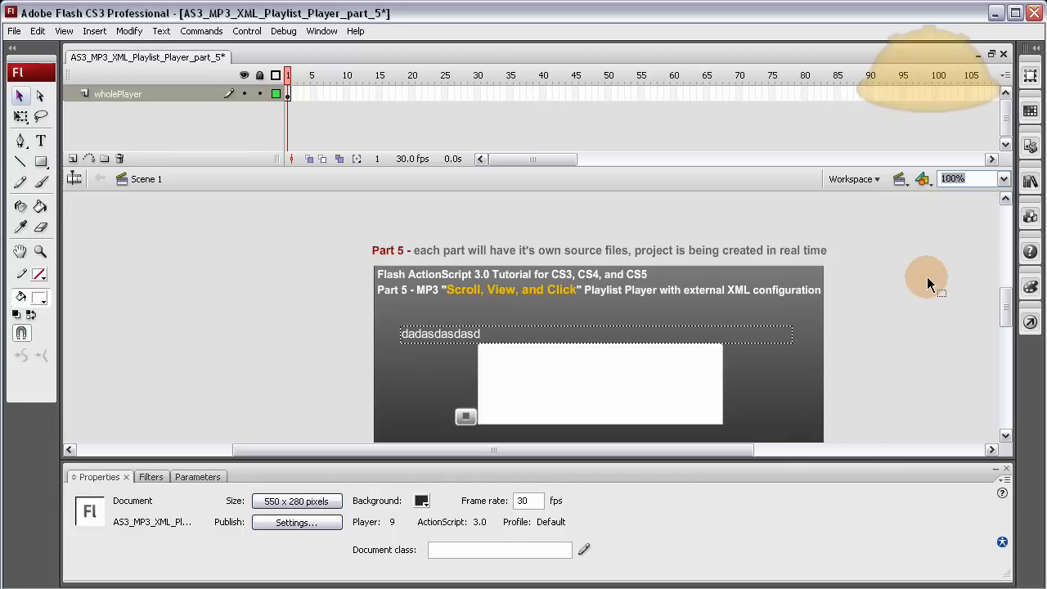
mouse_move(946, 368)
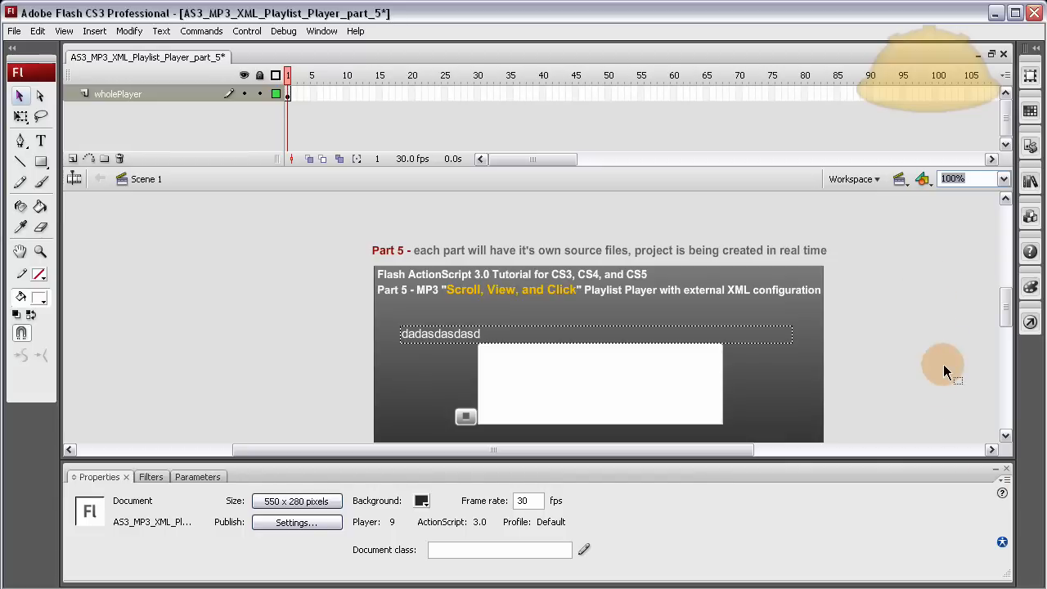
mouse_move(895, 319)
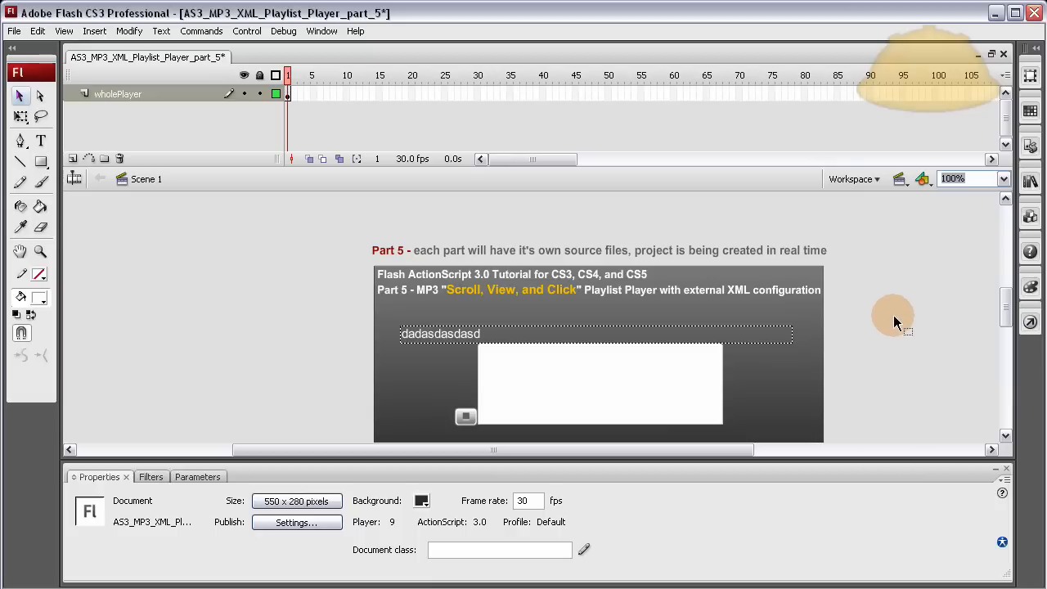
mouse_move(890, 319)
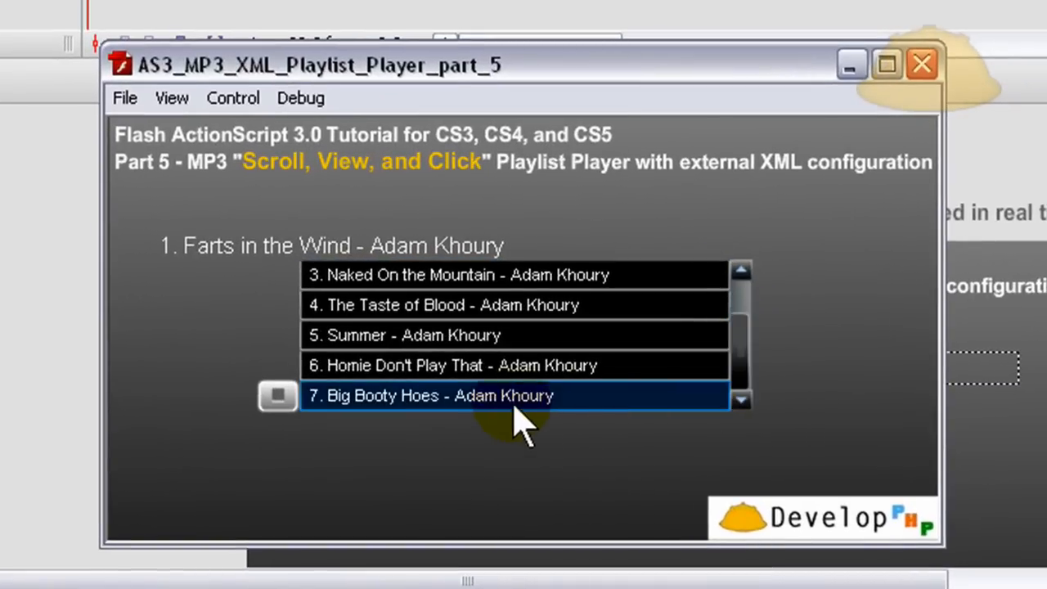
Step: Play track 7 from the playlist in the running test movie
left_click(429, 395)
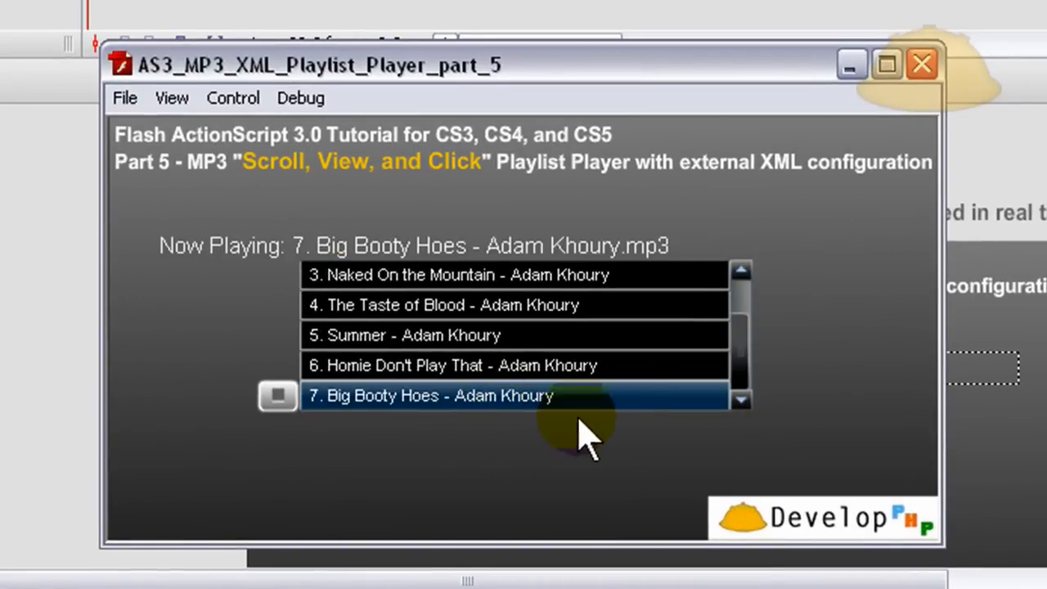
mouse_move(720, 421)
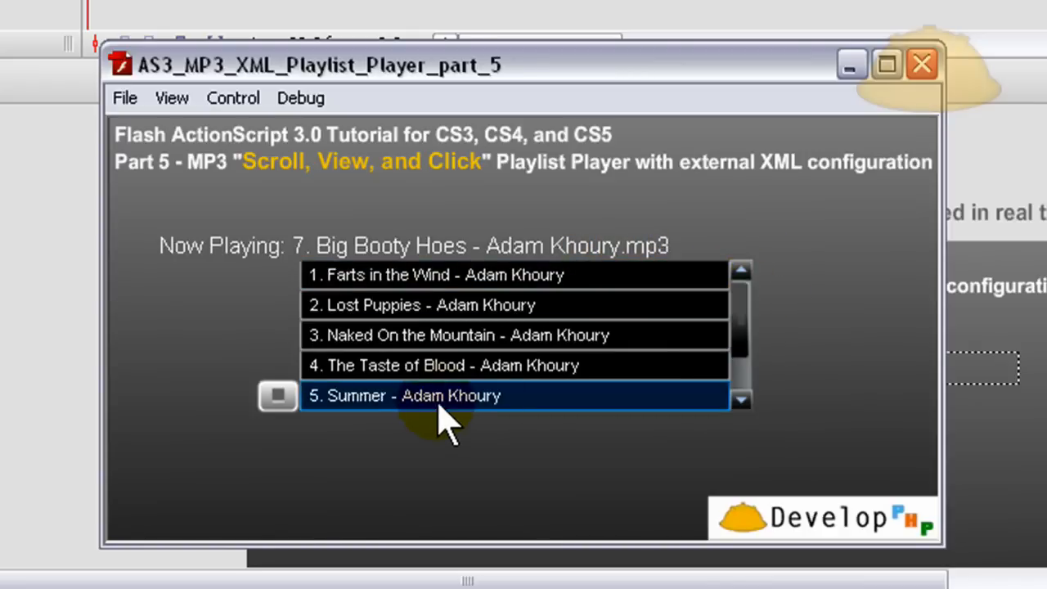
mouse_move(466, 417)
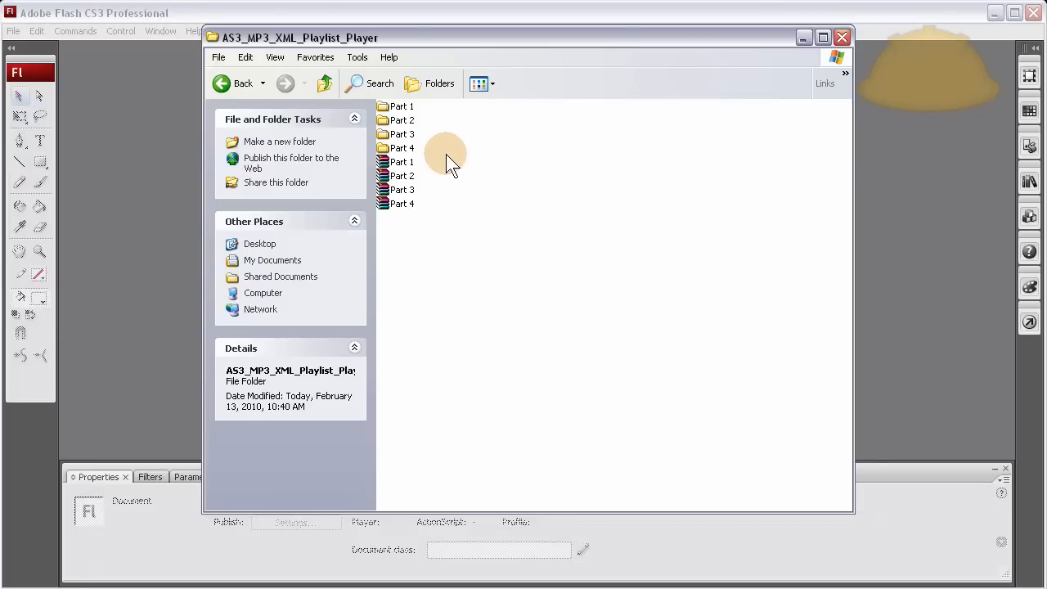
Step: Paste a copy of the Part 4 folder as Part 5 and rename its Flash document to part 5
right_click(401, 148)
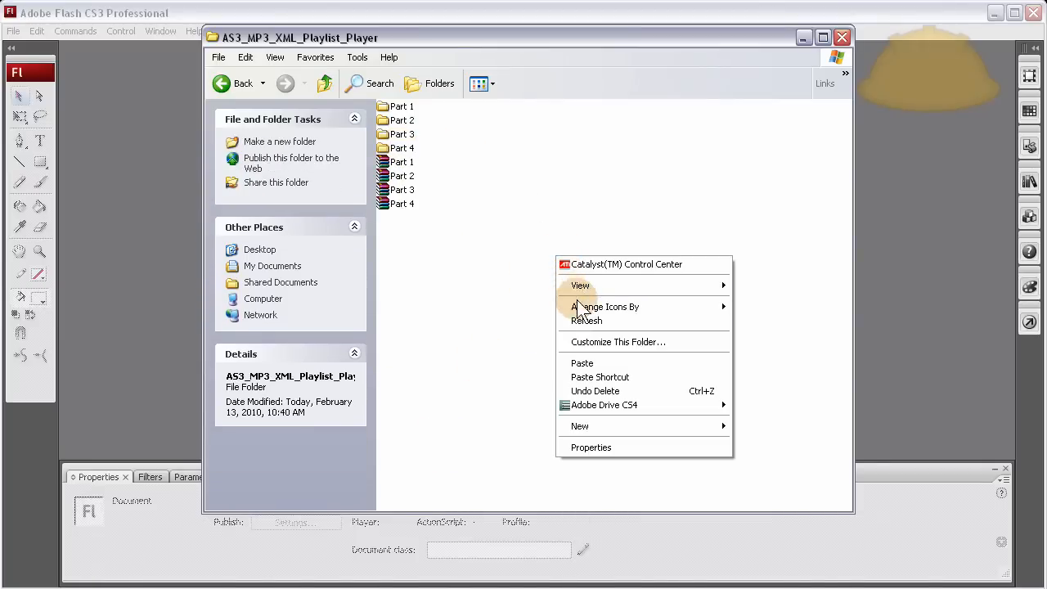
left_click(582, 362)
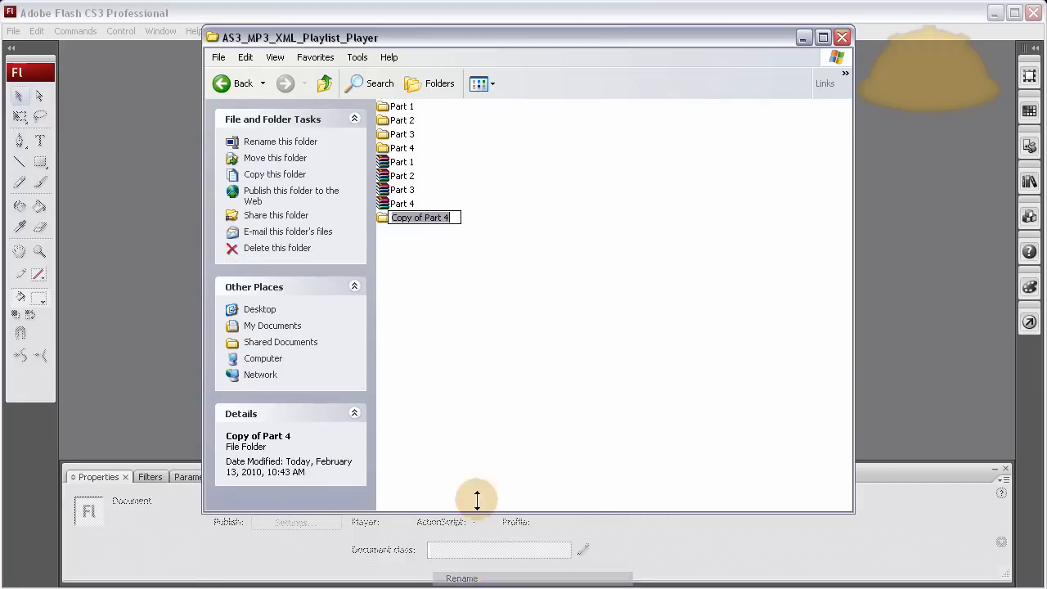
type("Part 4")
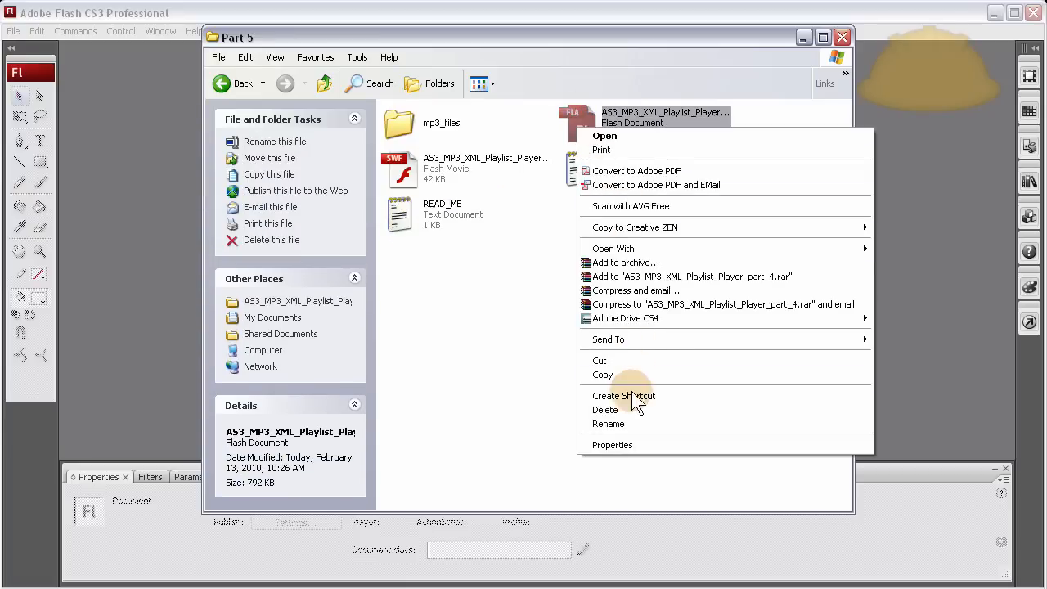
left_click(609, 423)
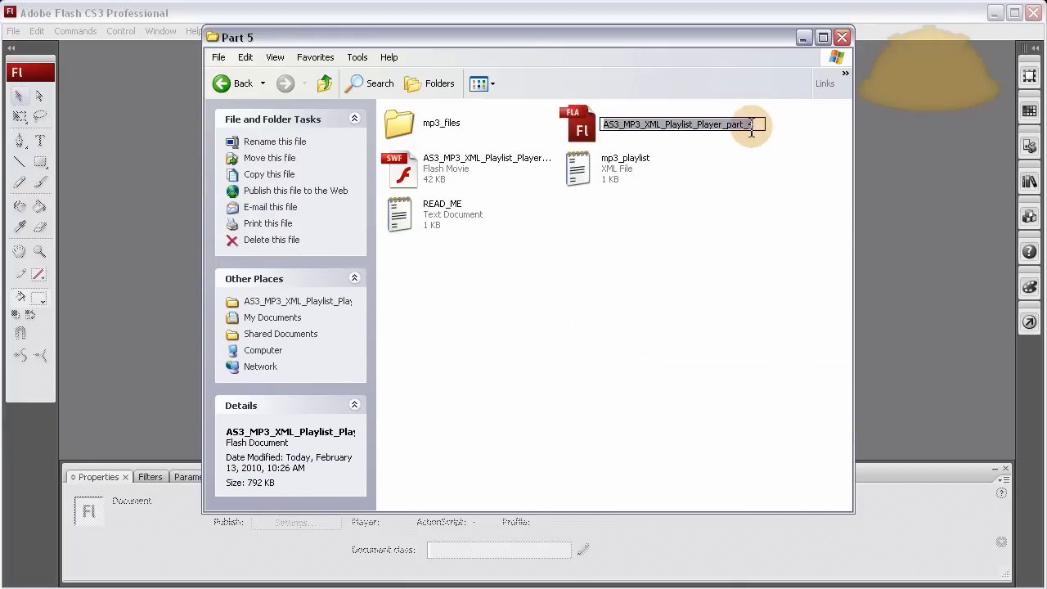
type("5")
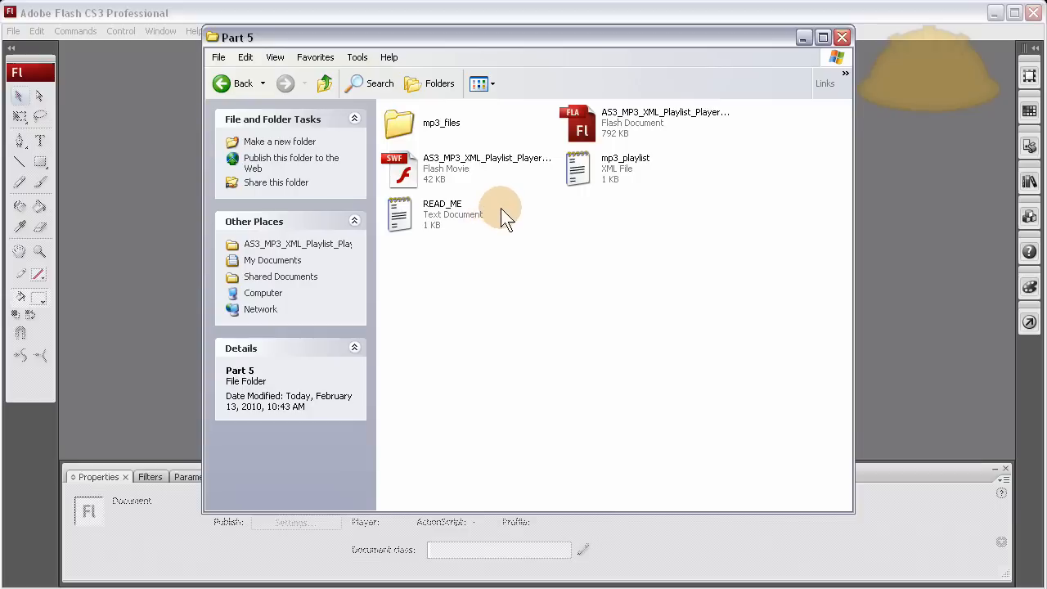
mouse_move(454, 172)
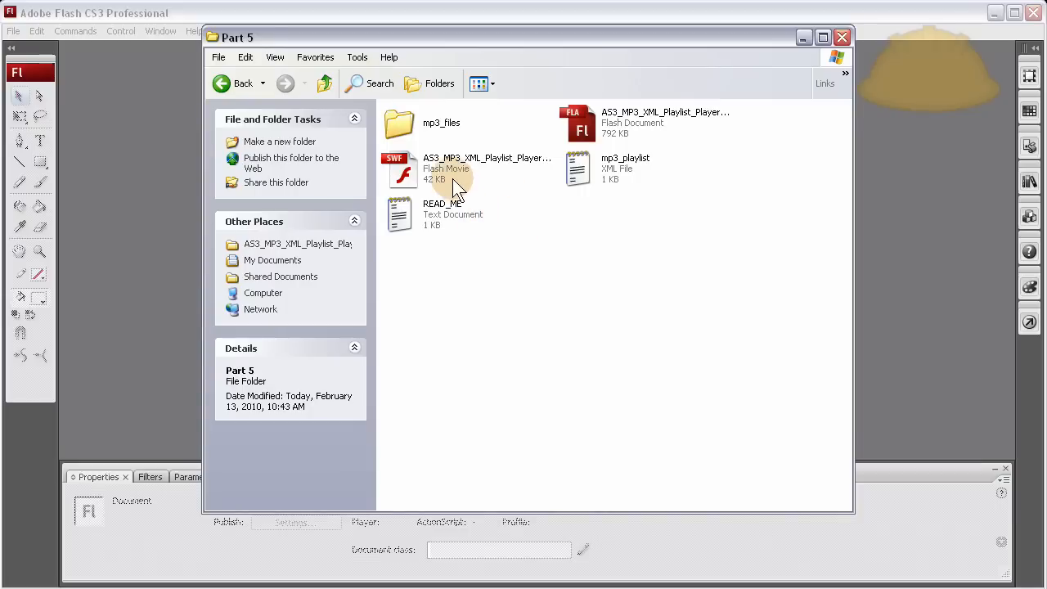
mouse_move(407, 174)
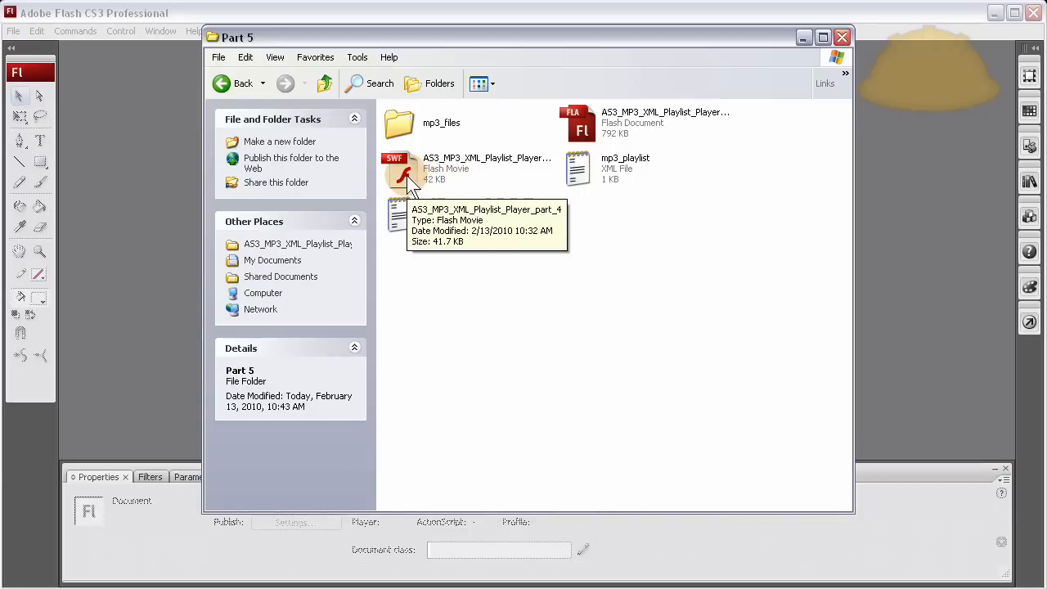
Step: Delete the old SWF movie from the Part 5 folder and launch the renamed Flash document
right_click(409, 171)
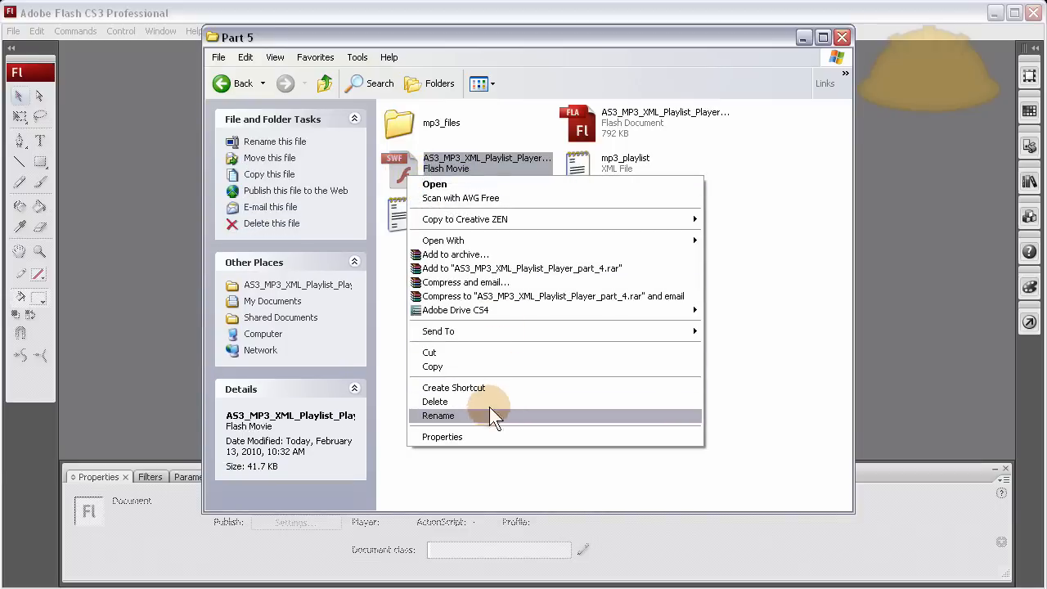
left_click(437, 415)
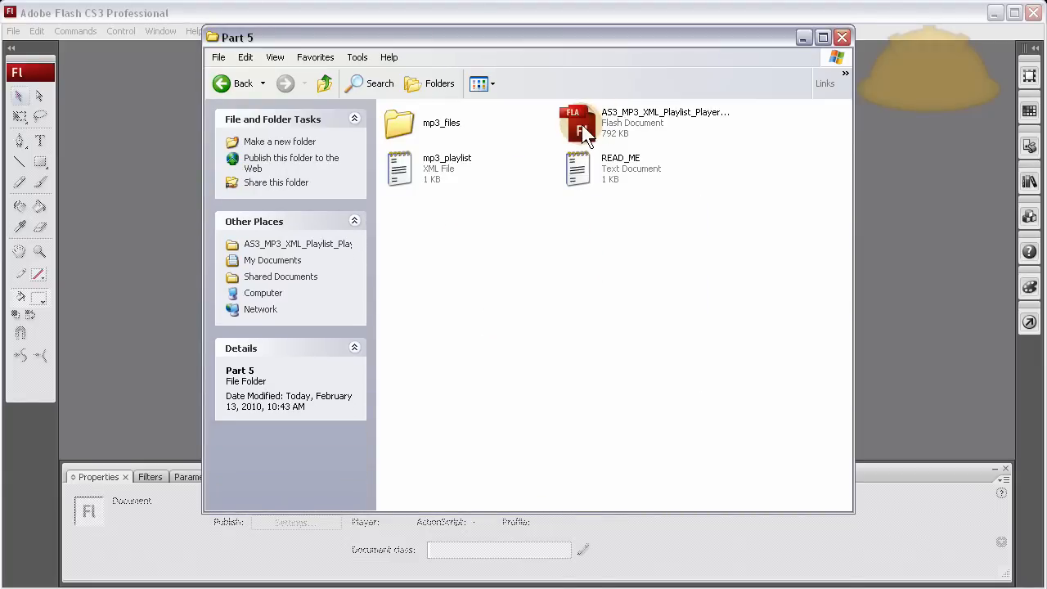
left_click(576, 123)
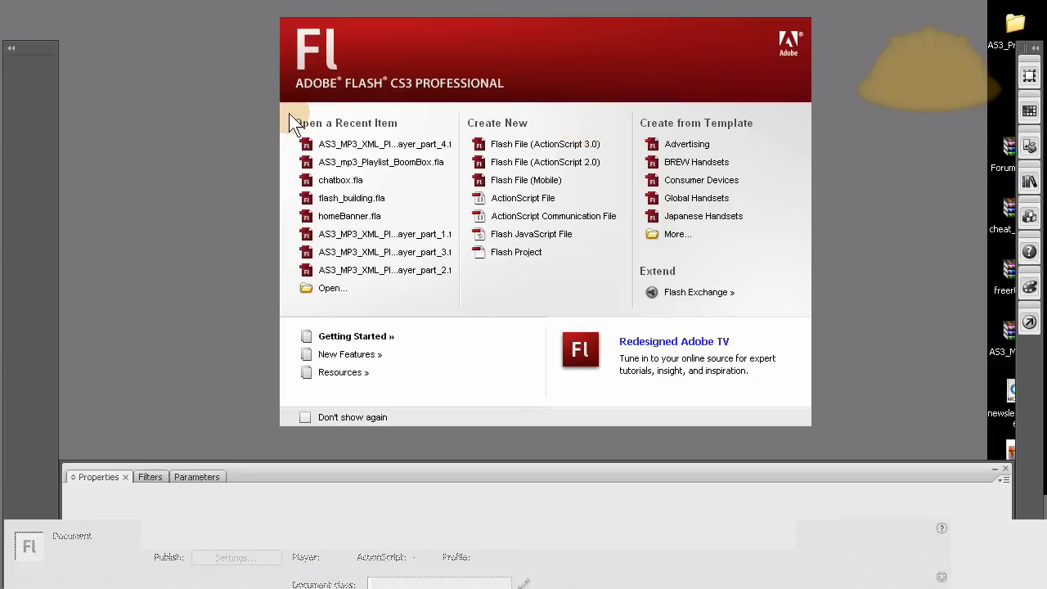
Step: Load the part 5 document's frame script and add // comment lines after the selectedIndices statements
left_click(385, 144)
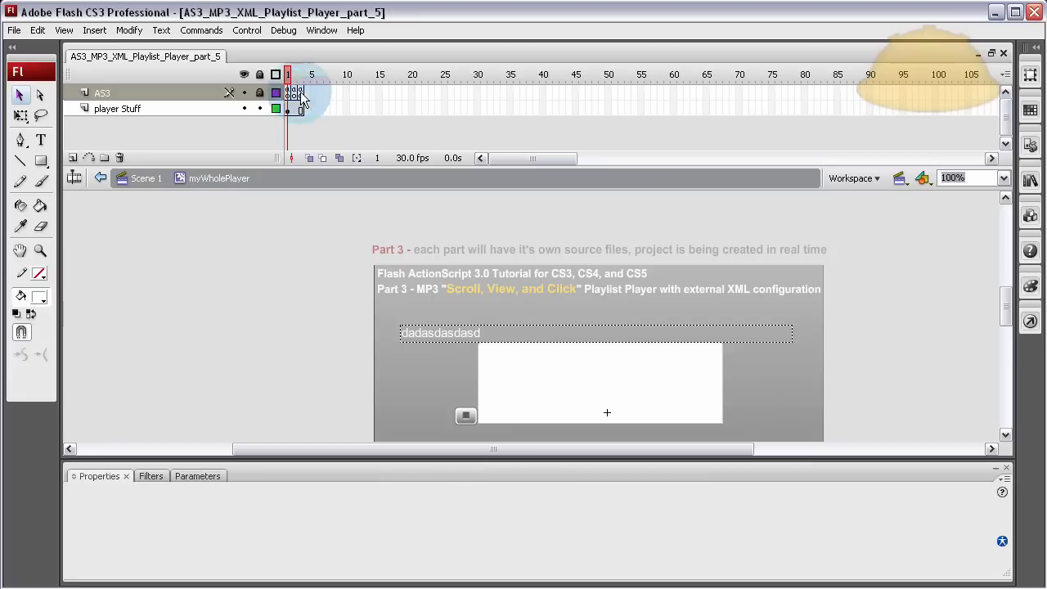
left_click(301, 93)
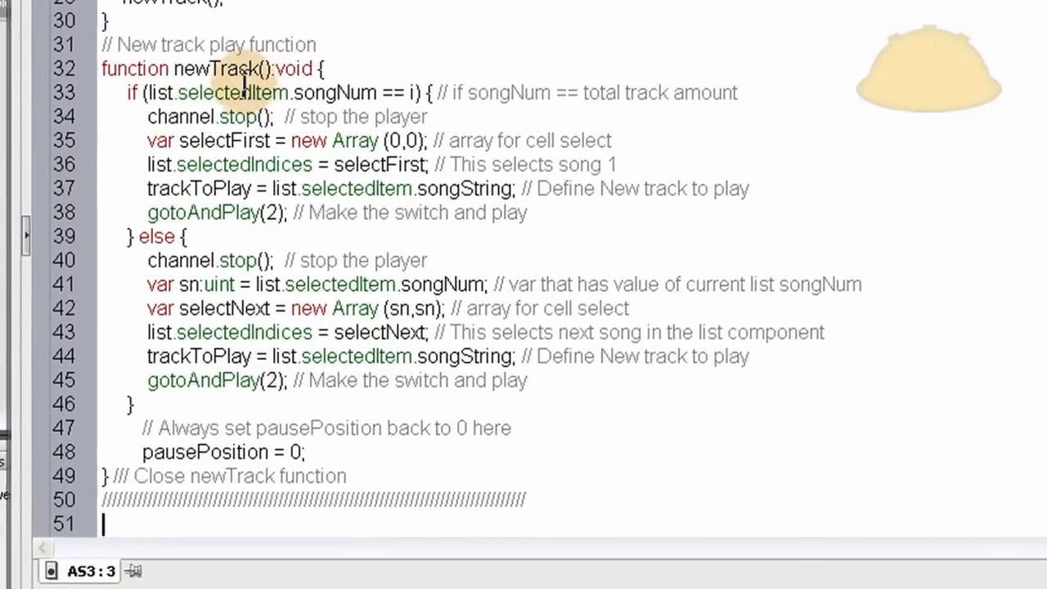
scroll("up", 3)
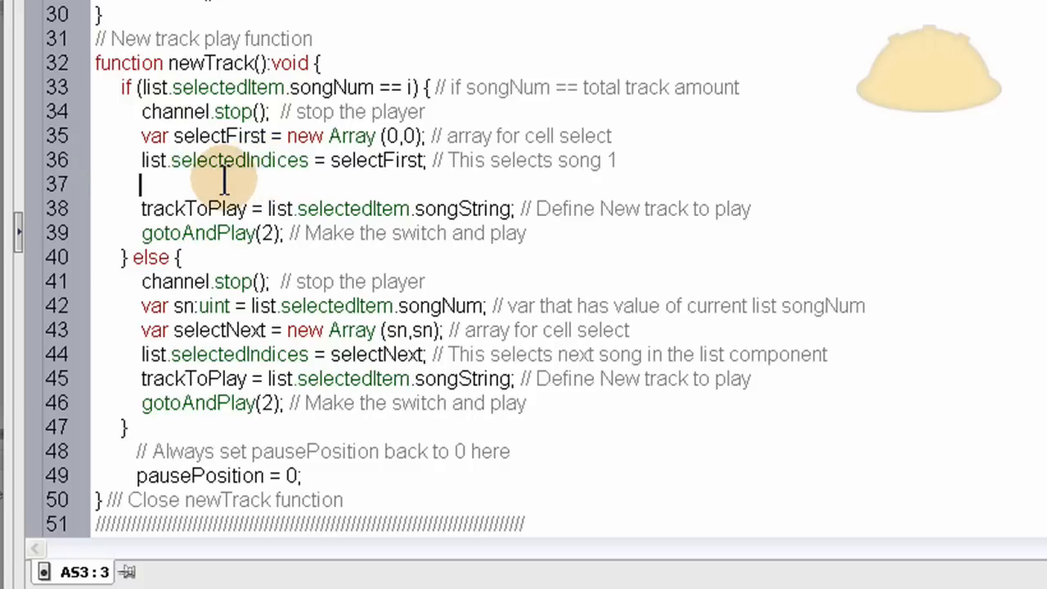
type("/")
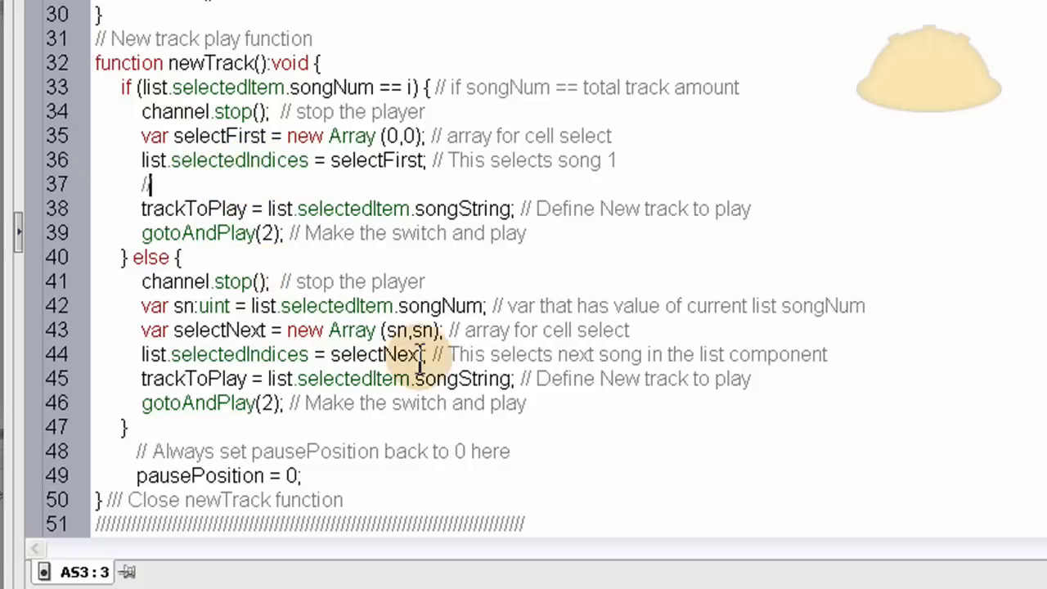
key("Return")
type("//")
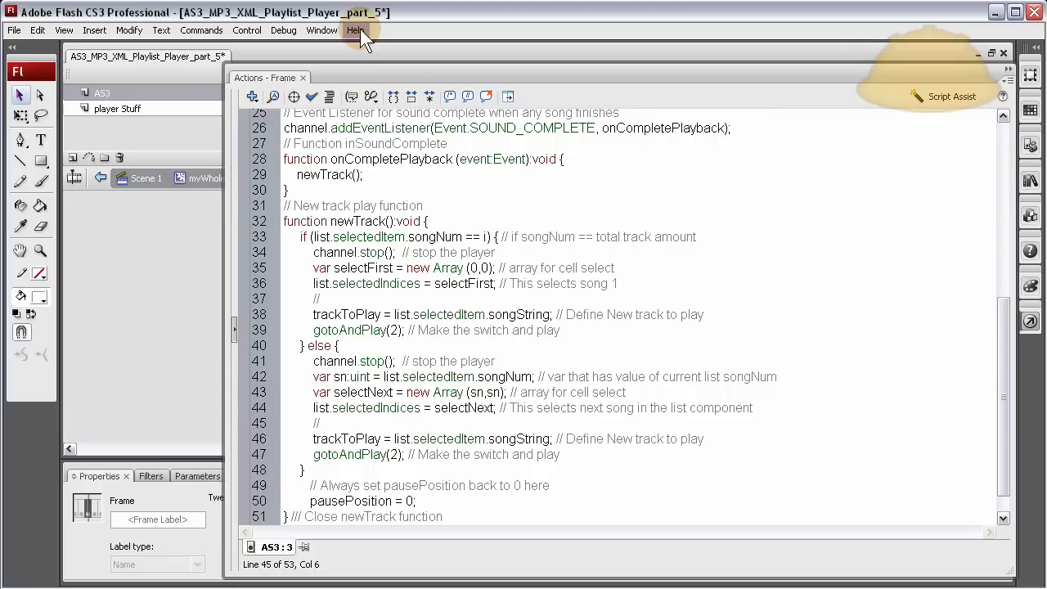
Step: Search the Flash Help documentation for 'list' and browse the results
left_click(355, 30)
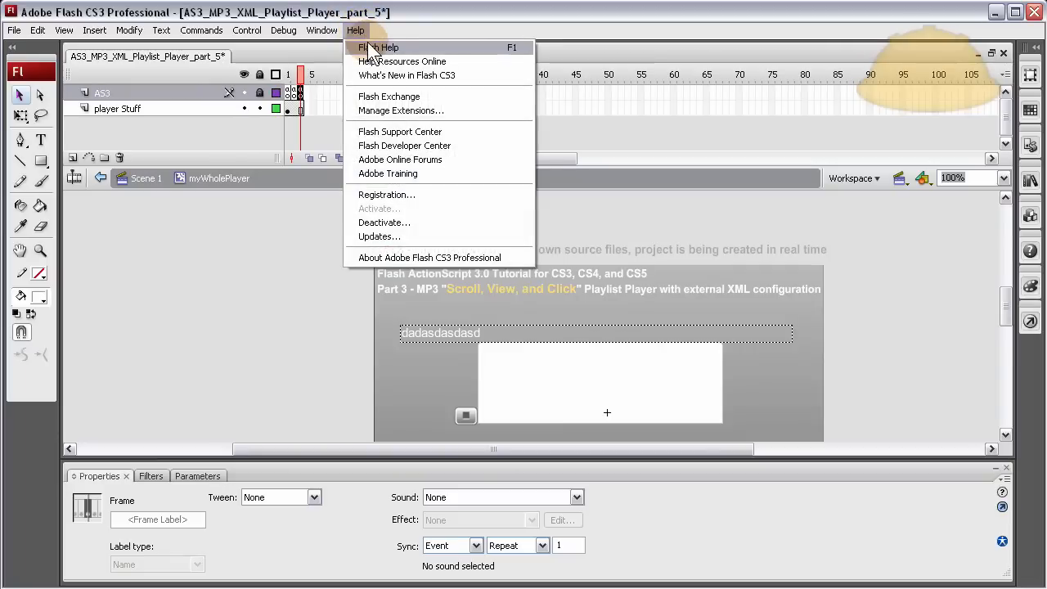
left_click(378, 47)
type("list")
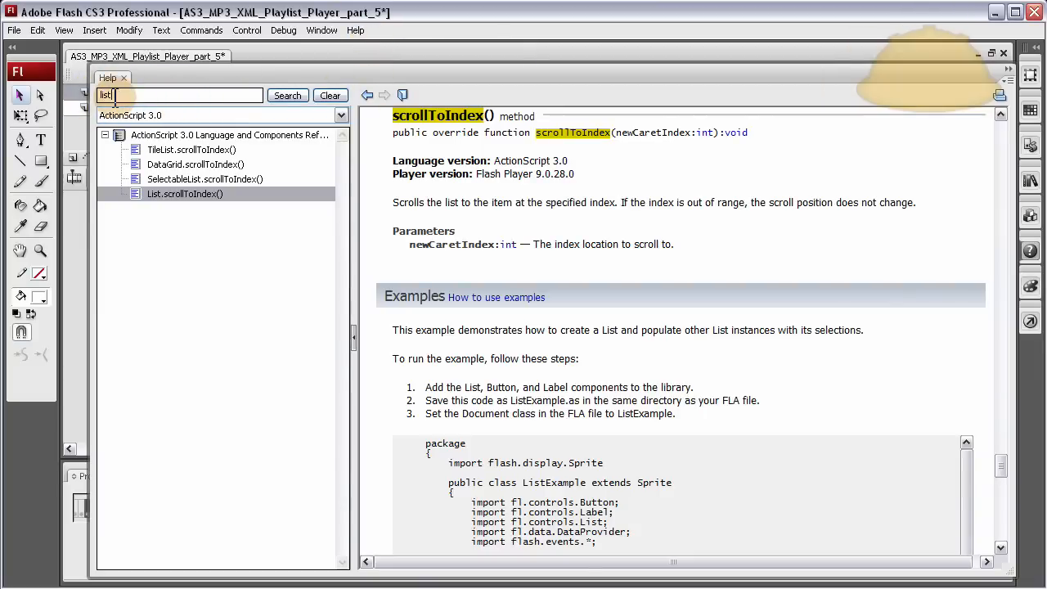
left_click(287, 95)
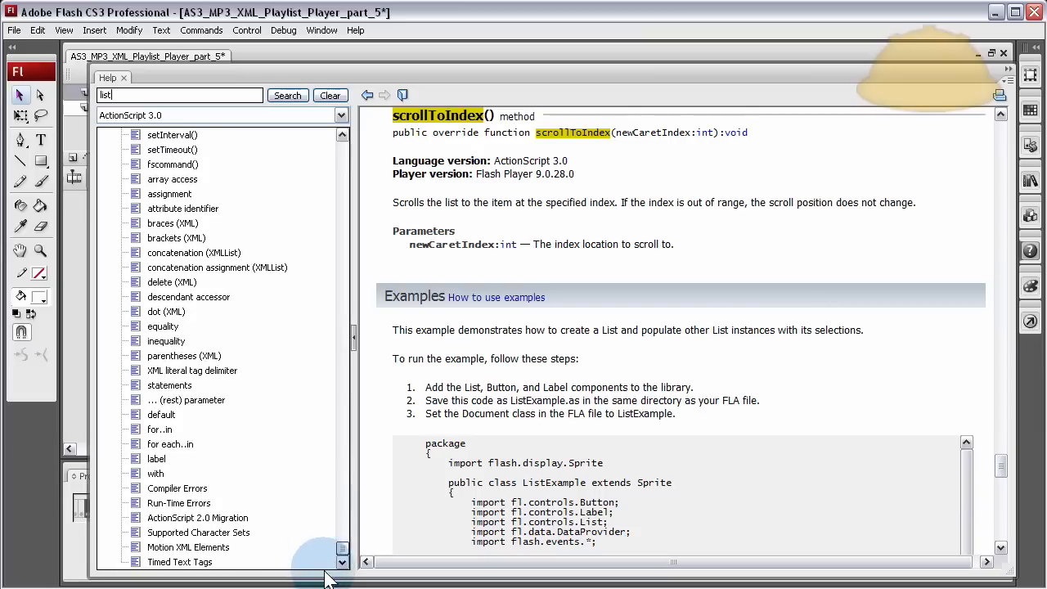
scroll("down", 3)
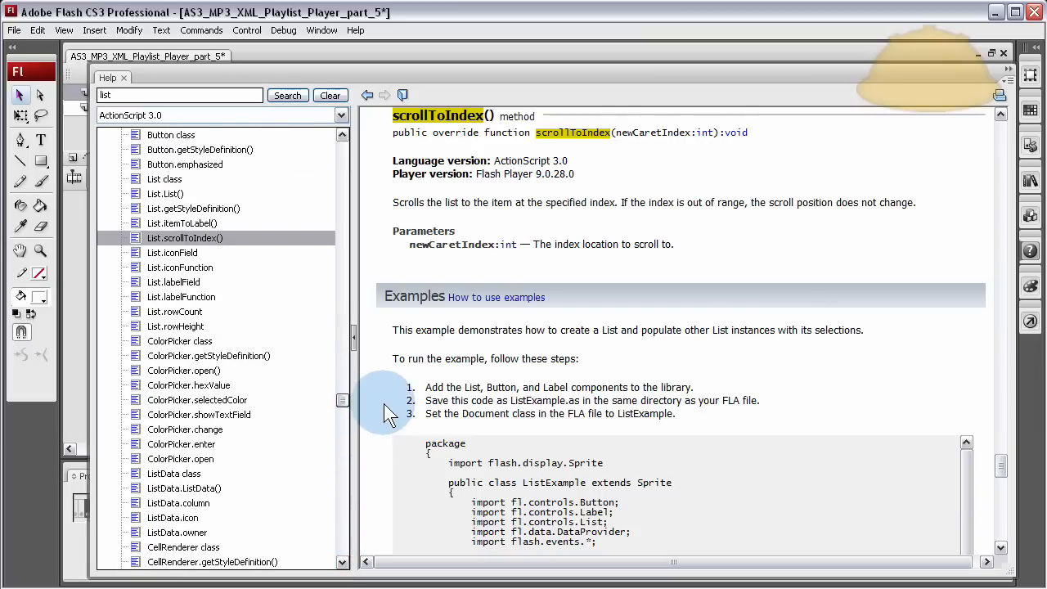
scroll("up", 3)
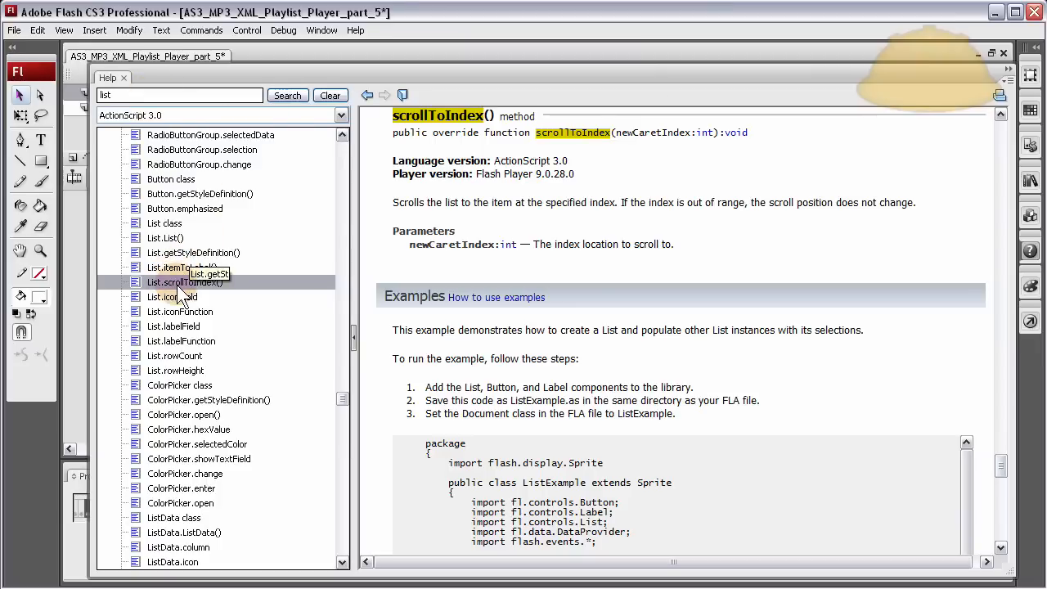
mouse_move(184, 282)
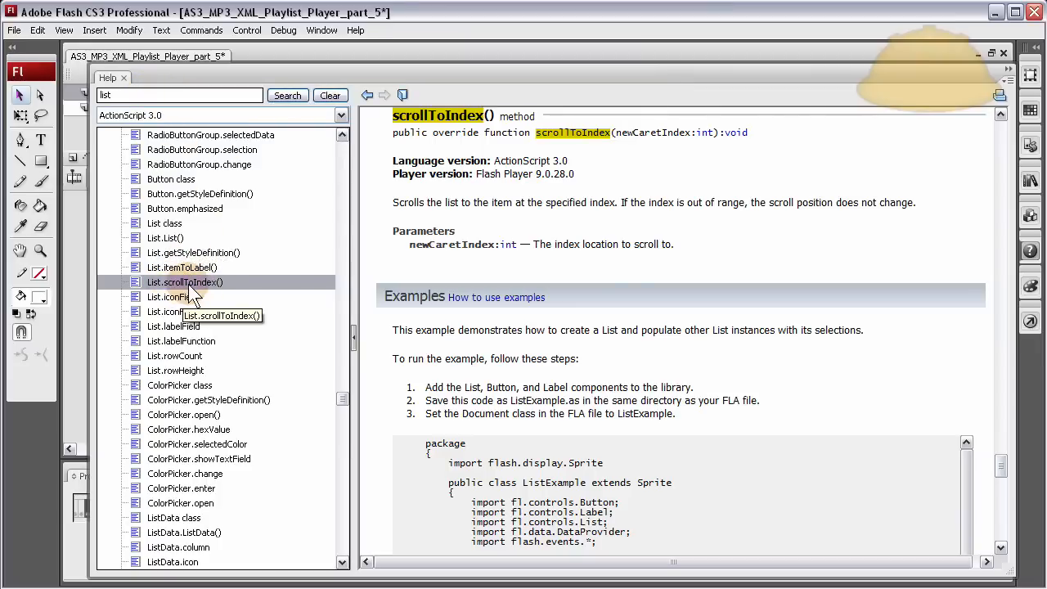
Step: Read the List.itemToLabel() entry, then return to the List.scrollToIndex() reference
left_click(182, 267)
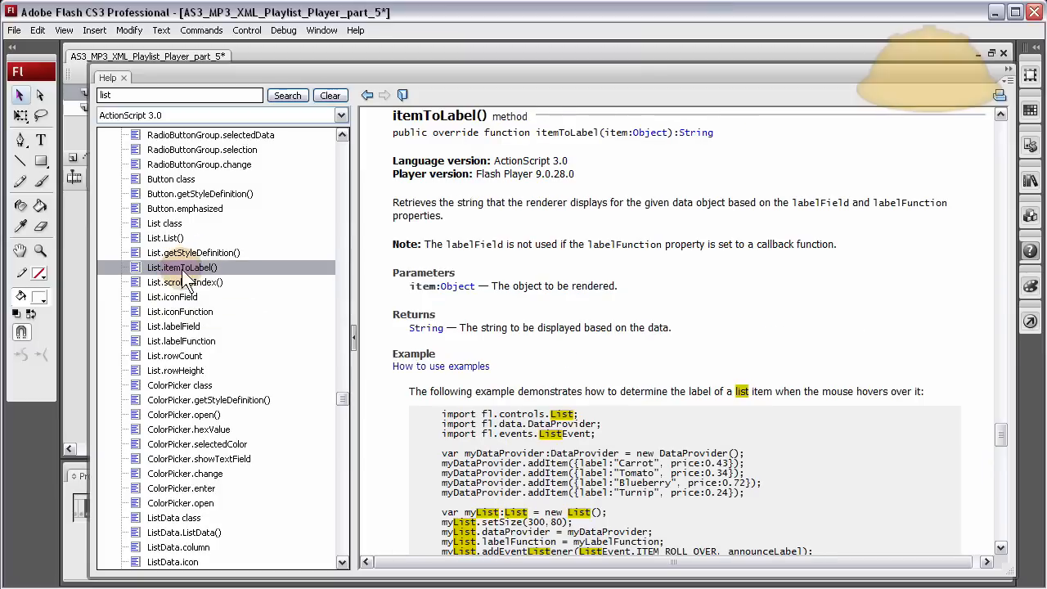
mouse_move(179, 287)
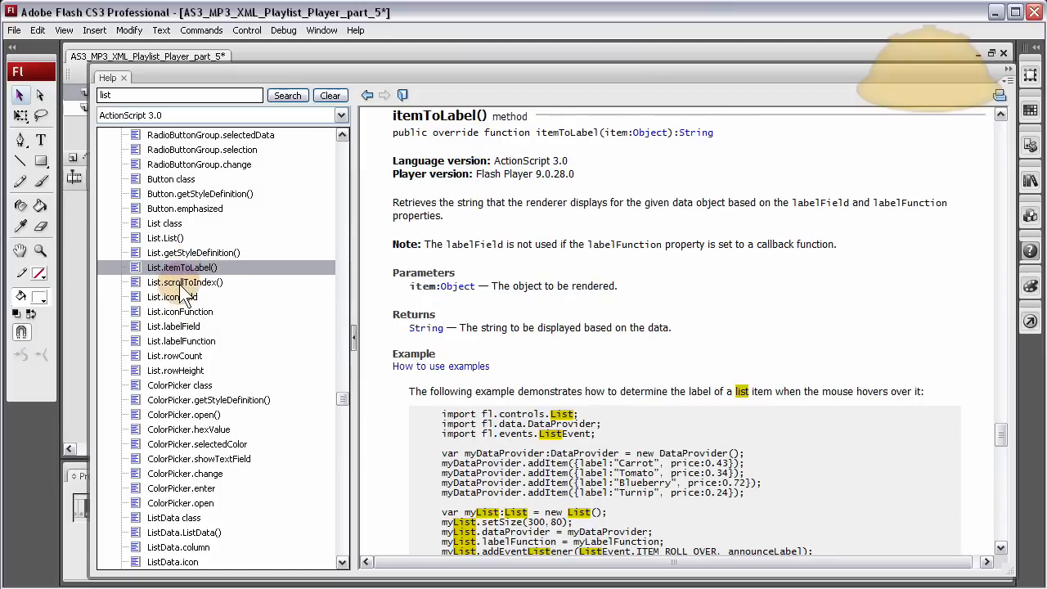
left_click(185, 281)
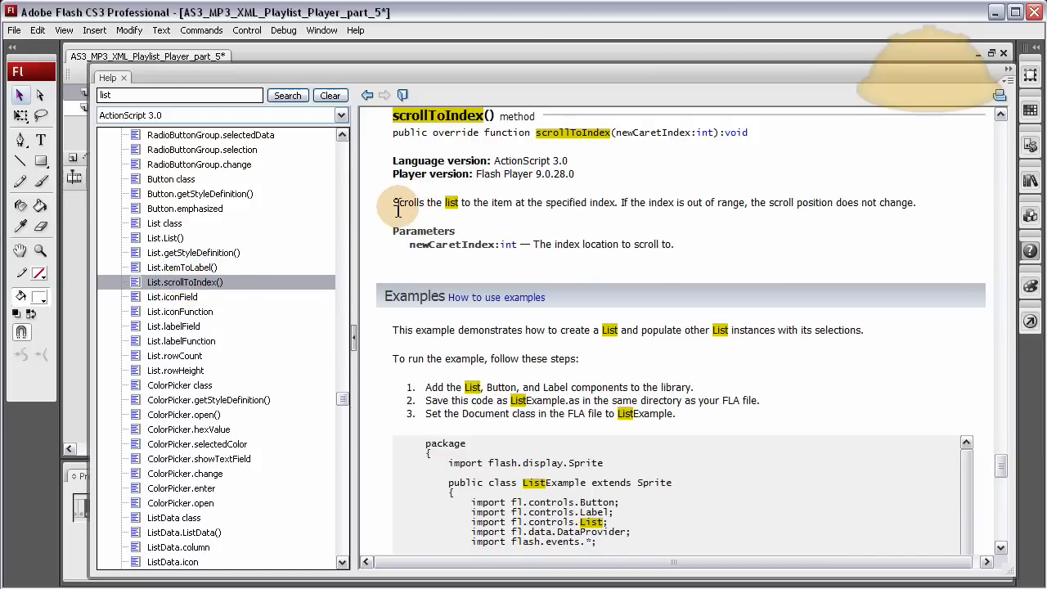
mouse_move(495, 207)
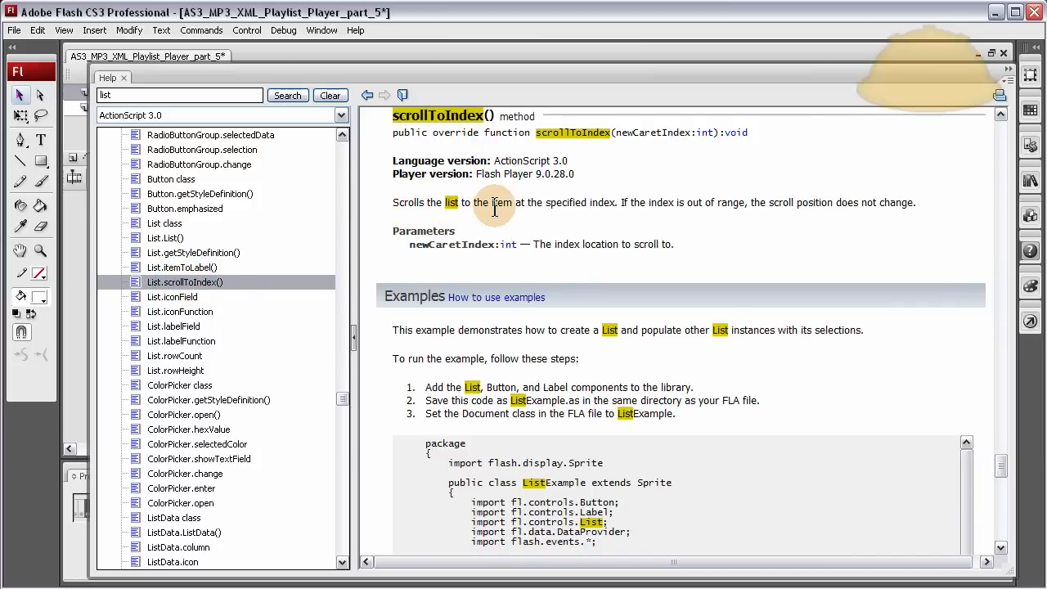
mouse_move(658, 202)
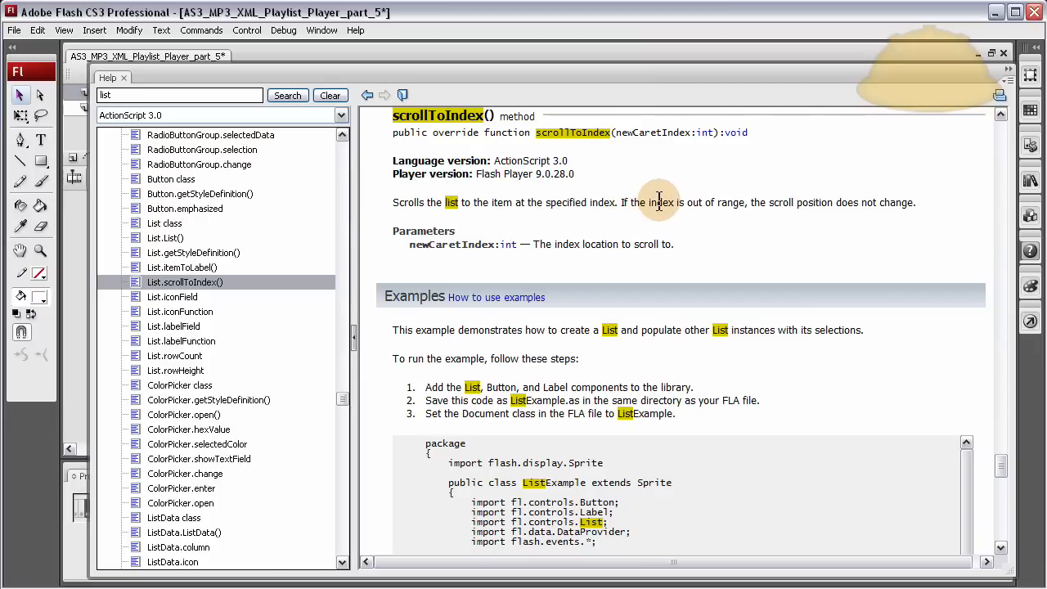
mouse_move(866, 203)
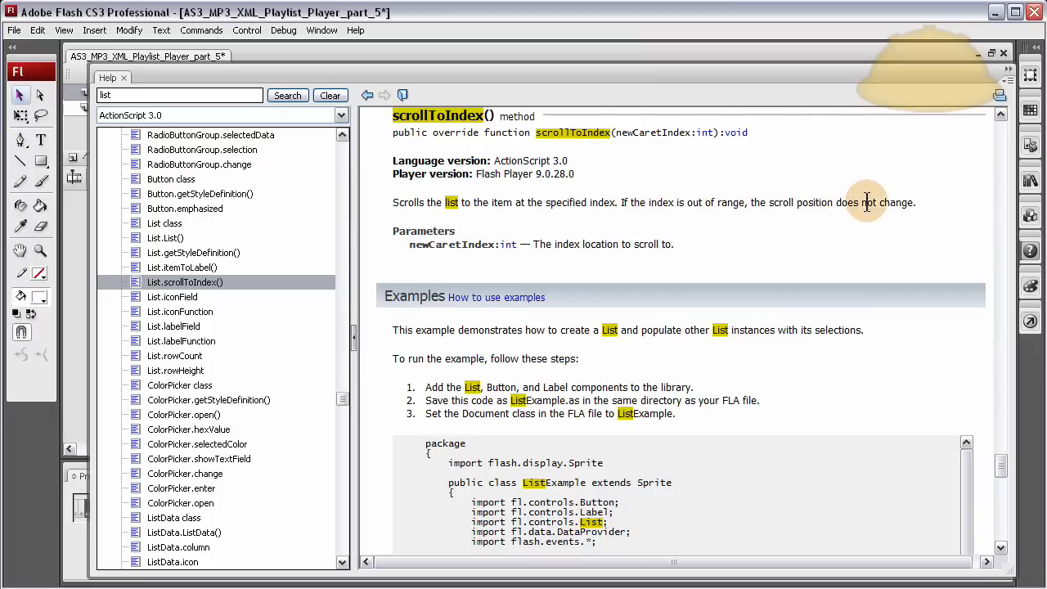
mouse_move(487, 250)
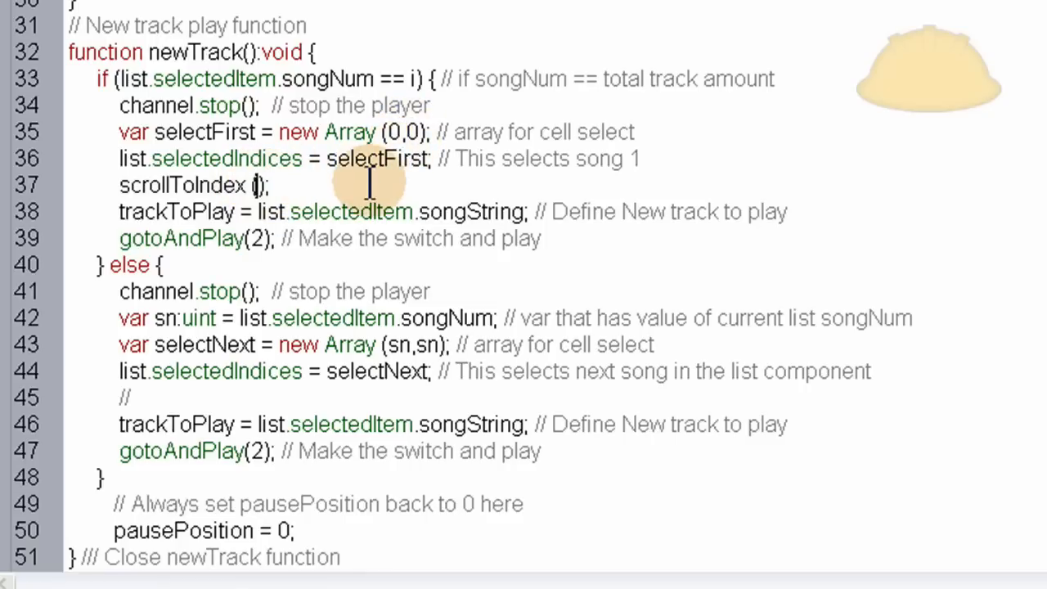
Step: Add list.scrollToIndex(0); after the selectedIndices line in the if branch
type("0")
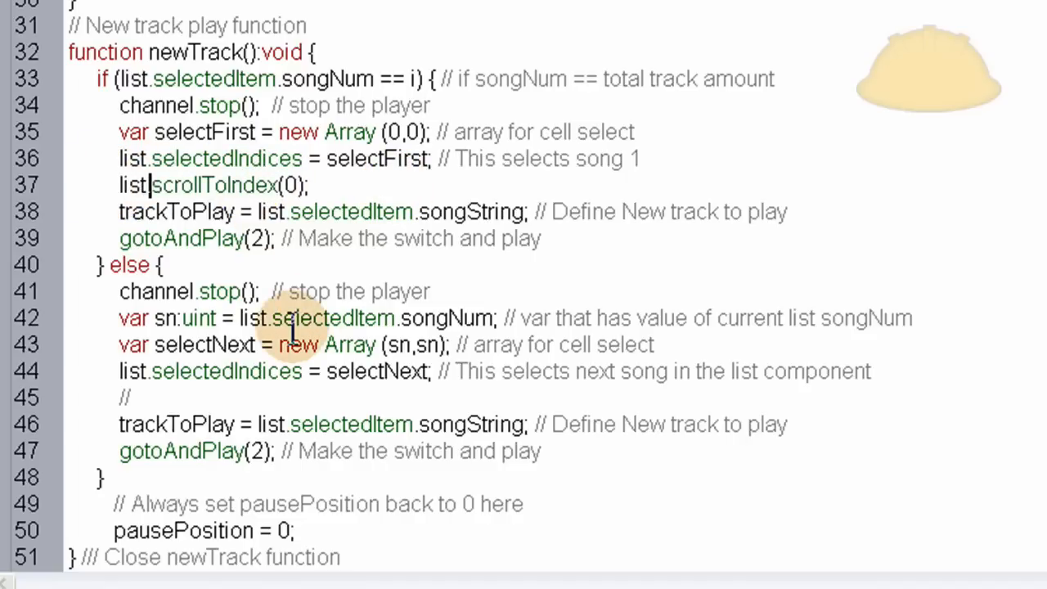
mouse_move(264, 184)
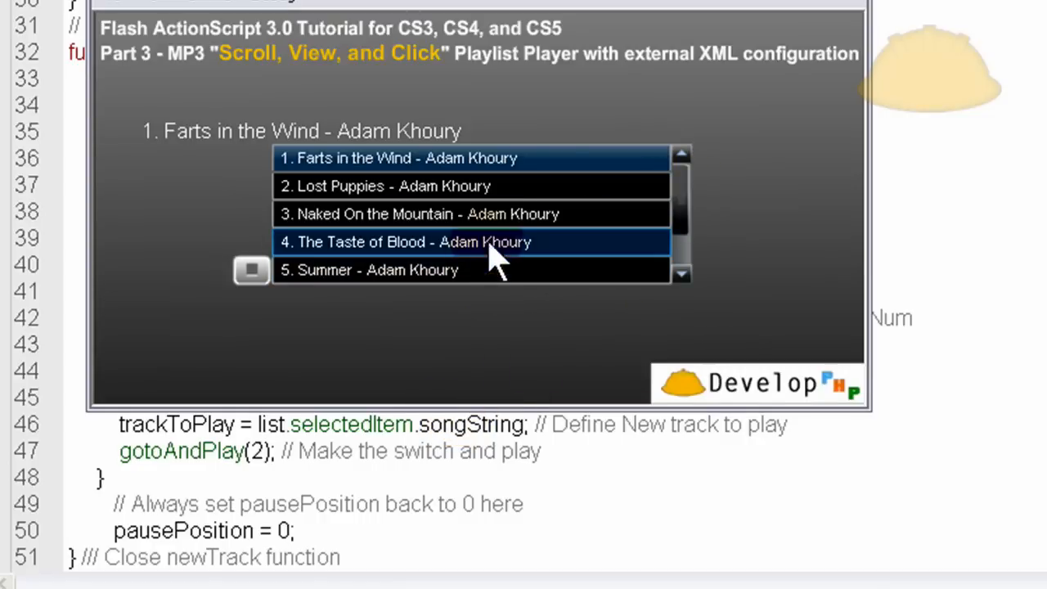
Step: Play a song in the test movie and watch the list scroll to each new track
left_click(412, 241)
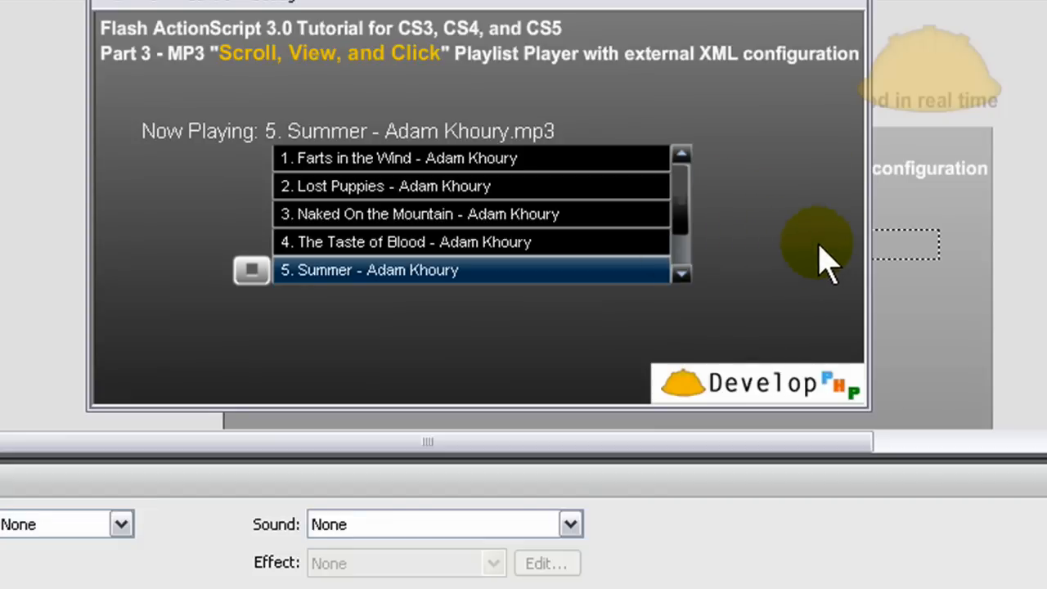
mouse_move(148, 270)
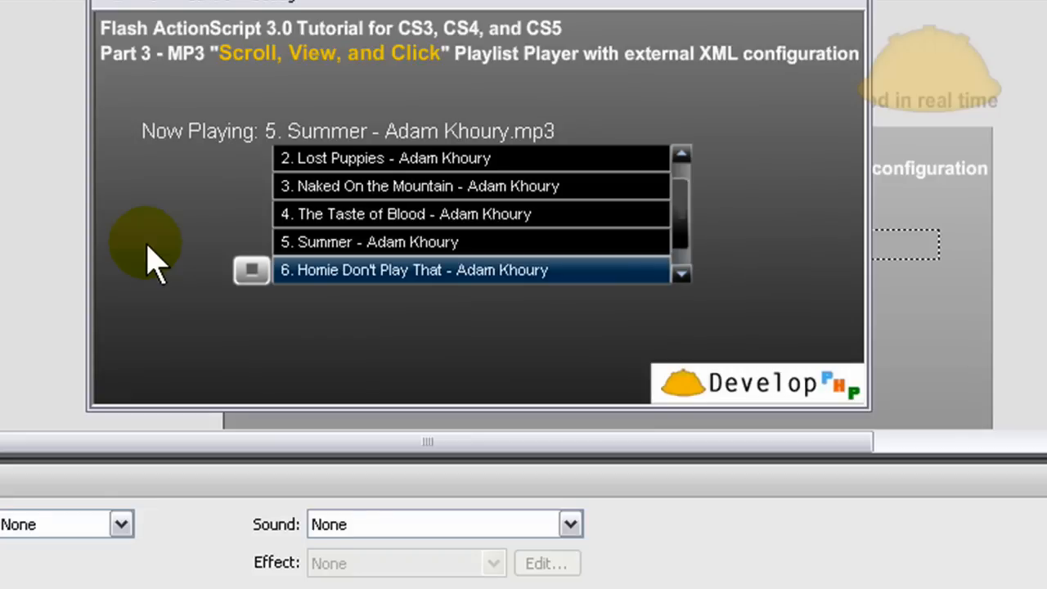
mouse_move(524, 307)
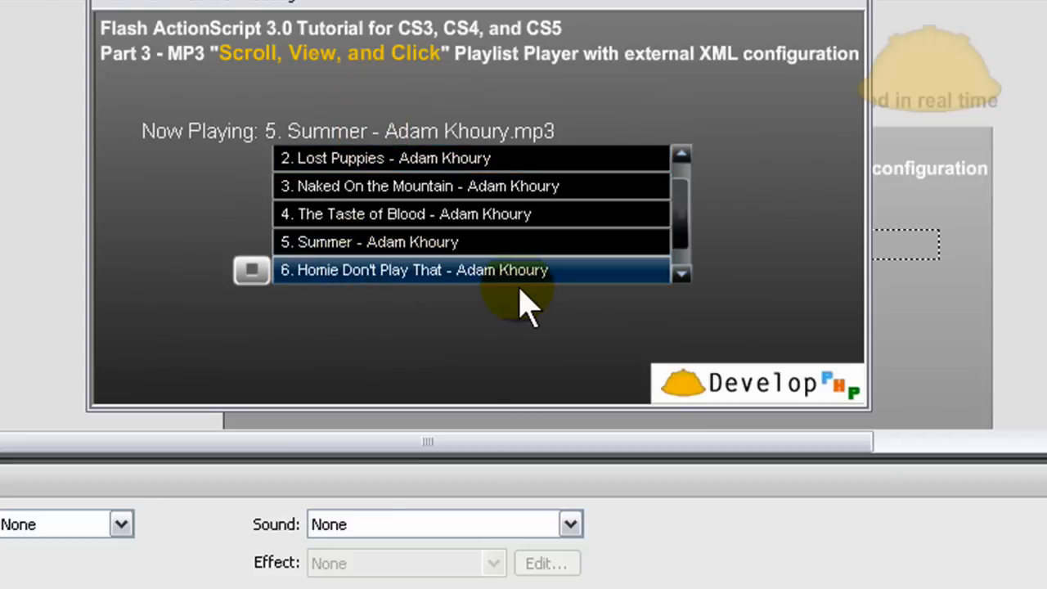
mouse_move(560, 295)
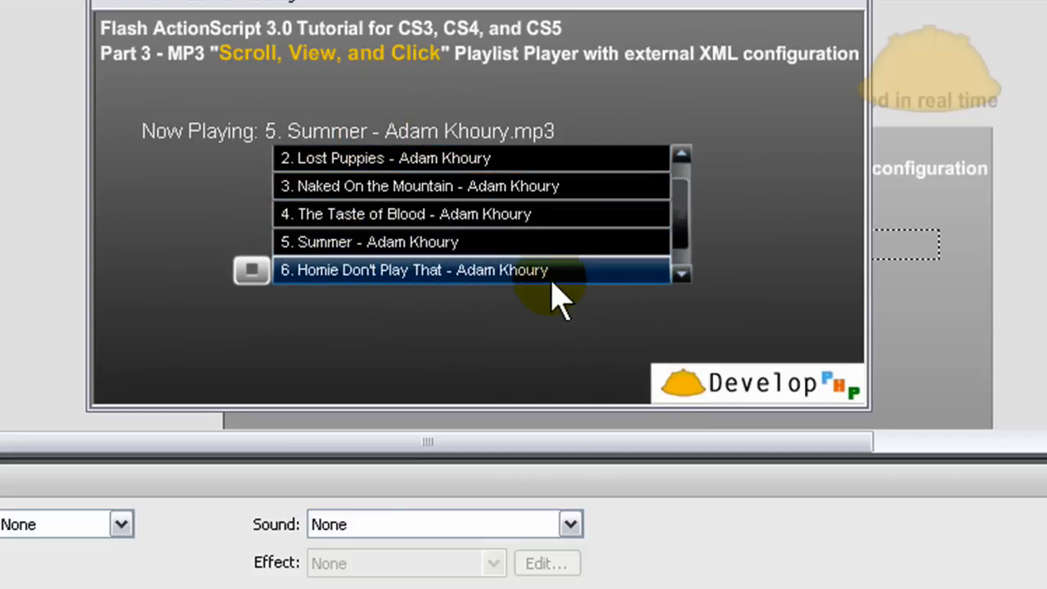
mouse_move(745, 290)
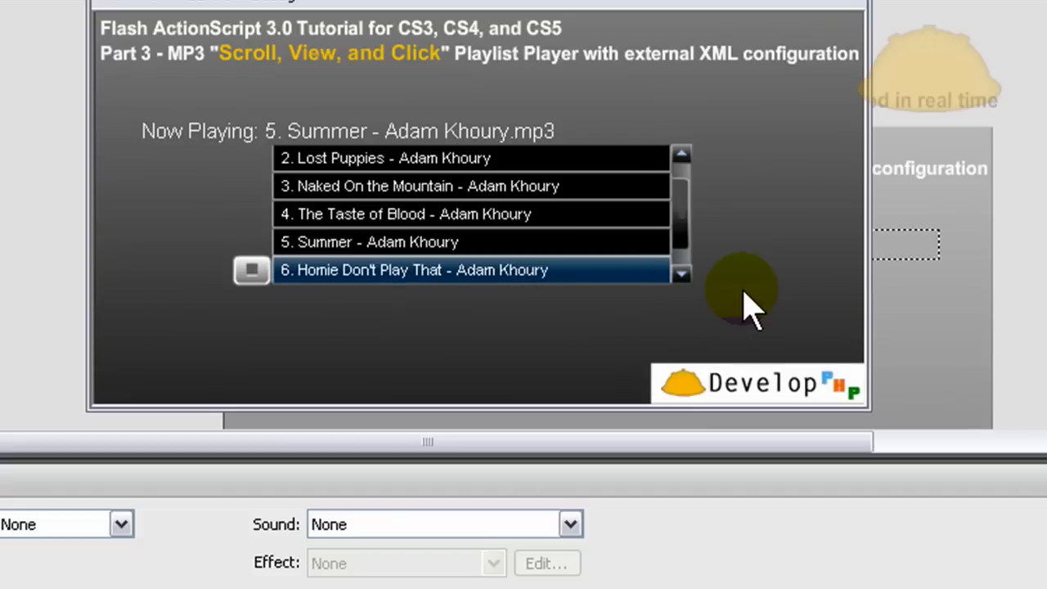
mouse_move(752, 302)
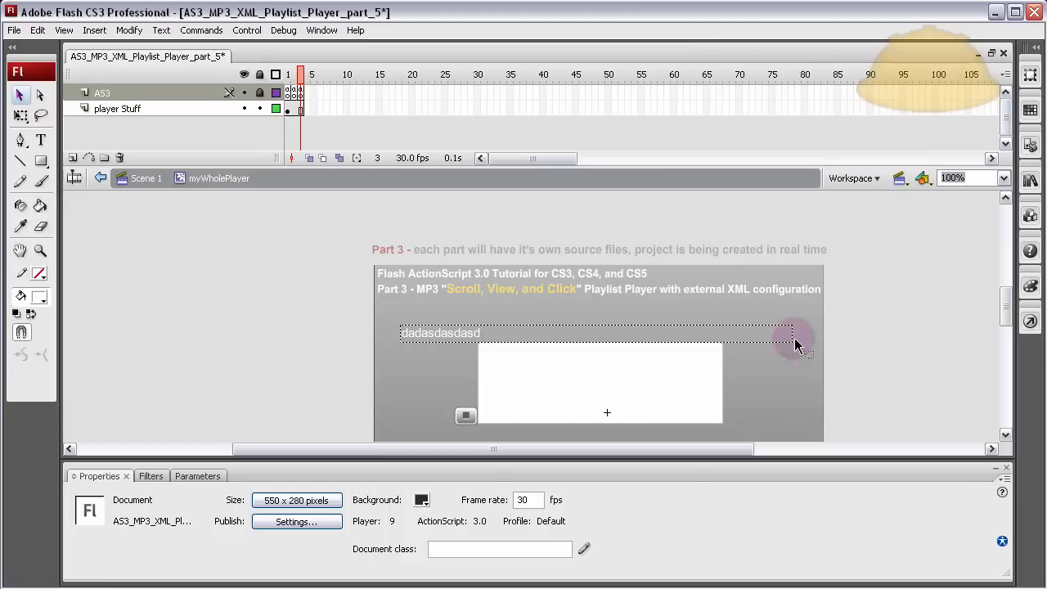
Step: Close the test movie to return to the part 5 document's stage
left_click(355, 30)
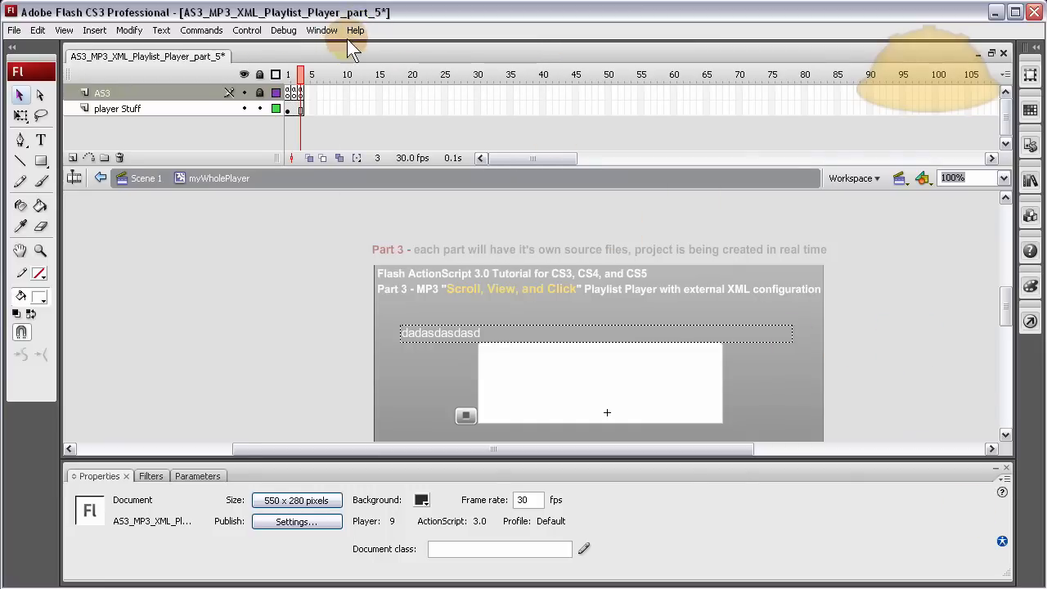
mouse_move(351, 42)
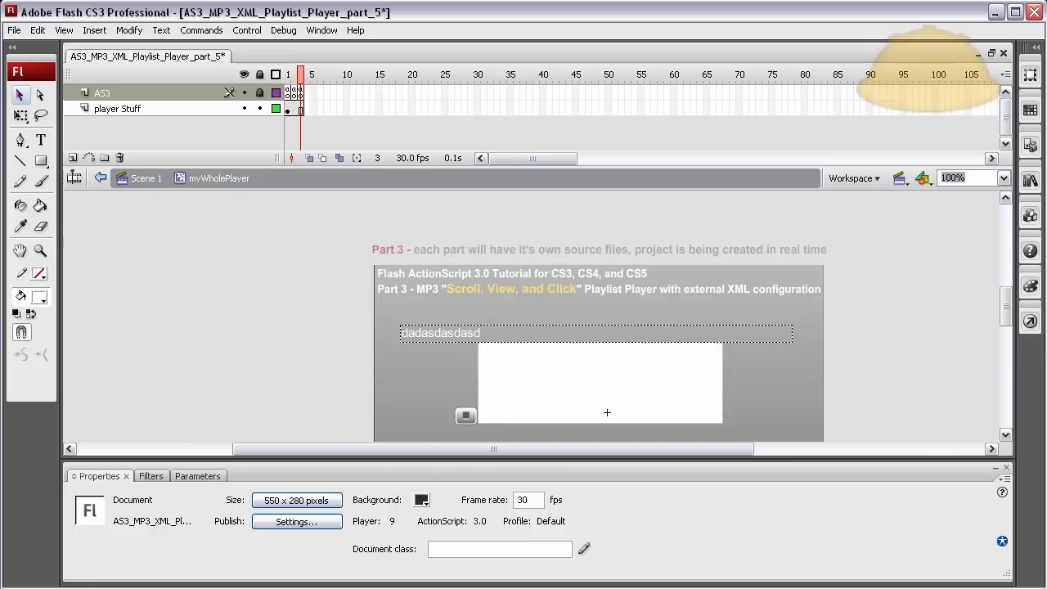